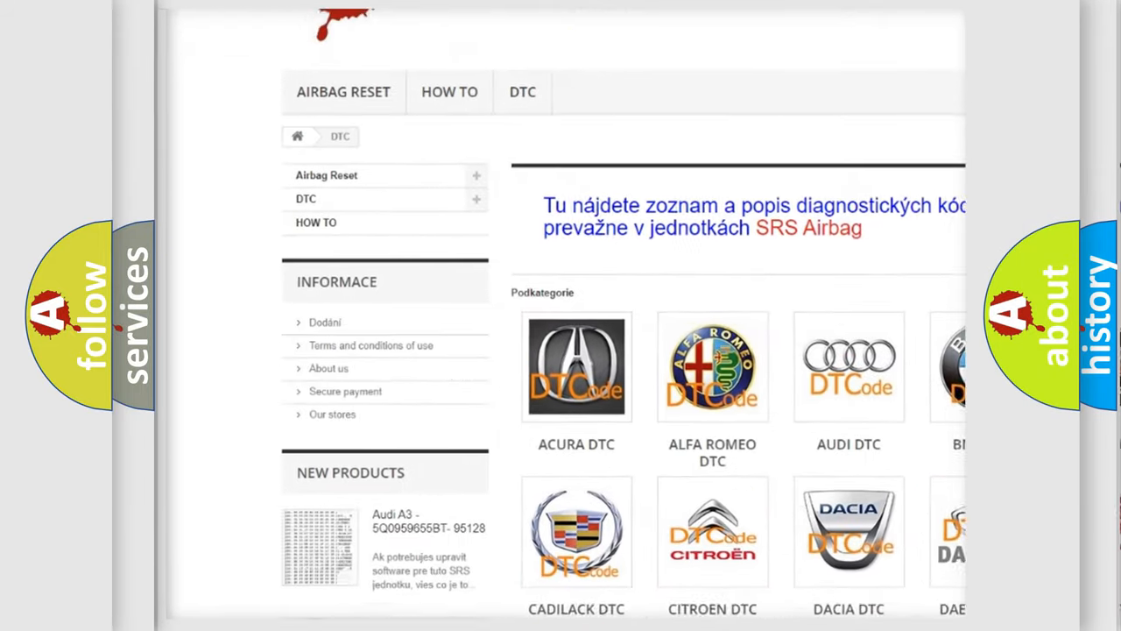
{"action": "scroll", "scroll_direction": "down", "scroll_amount": 3}
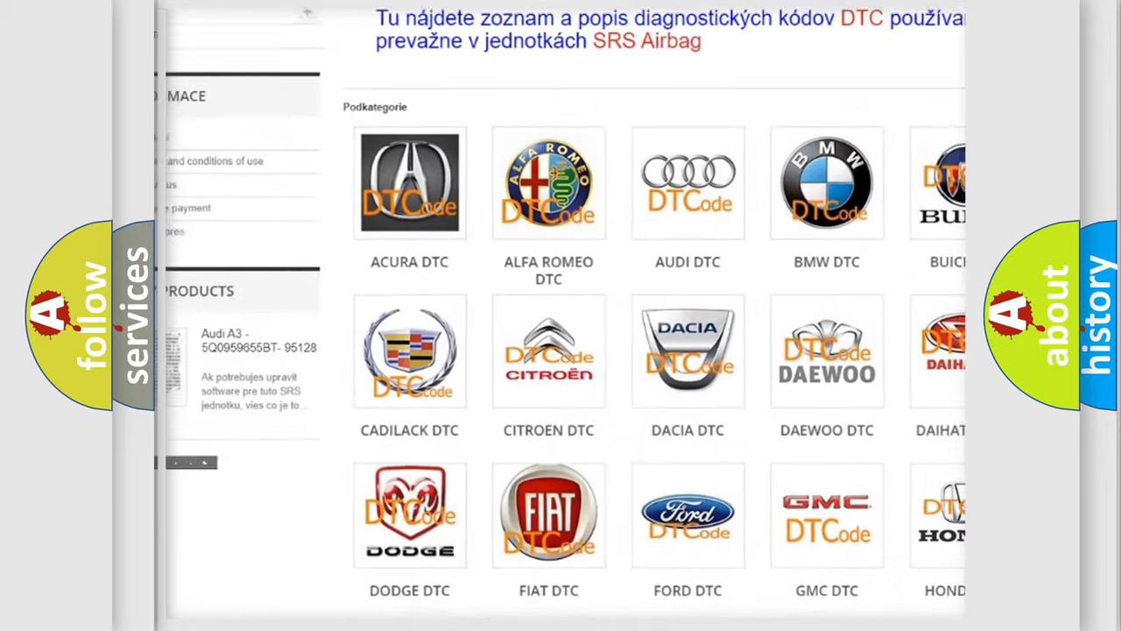
{"action": "scroll", "scroll_direction": "down", "scroll_amount": 3}
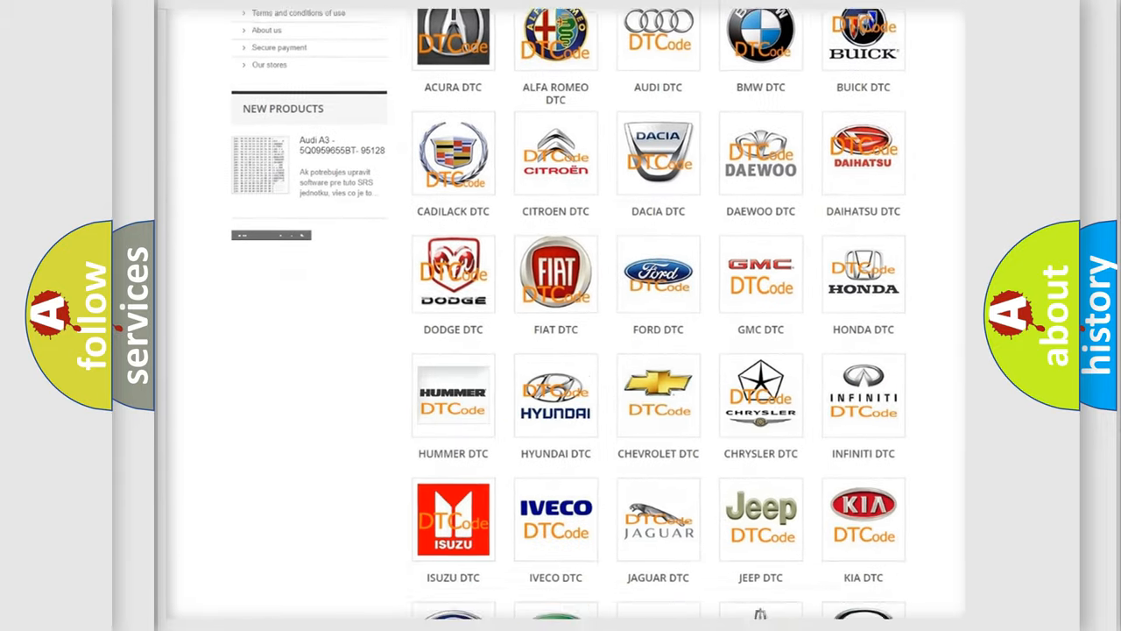
{"action": "scroll", "scroll_direction": "down", "scroll_amount": 3}
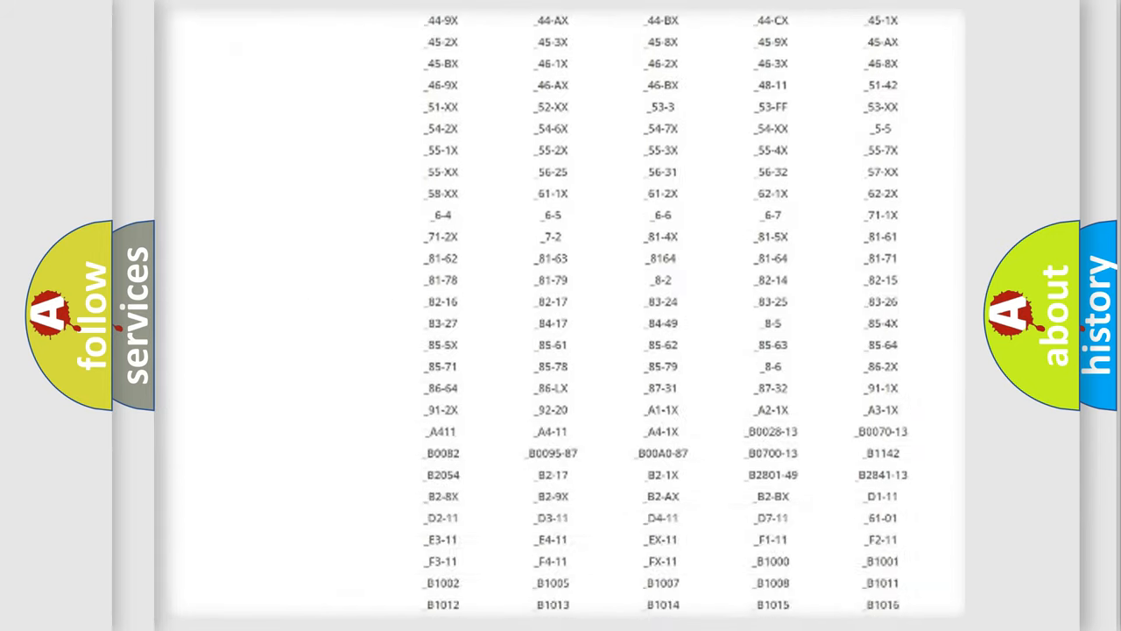
{"action": "scroll", "scroll_direction": "down", "scroll_amount": 3}
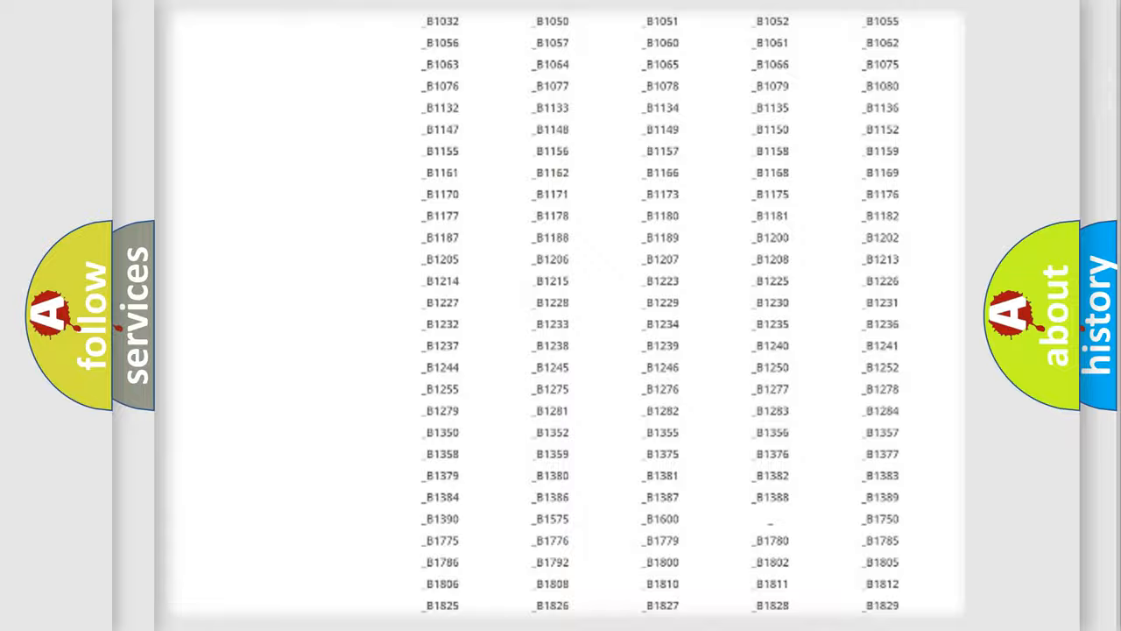